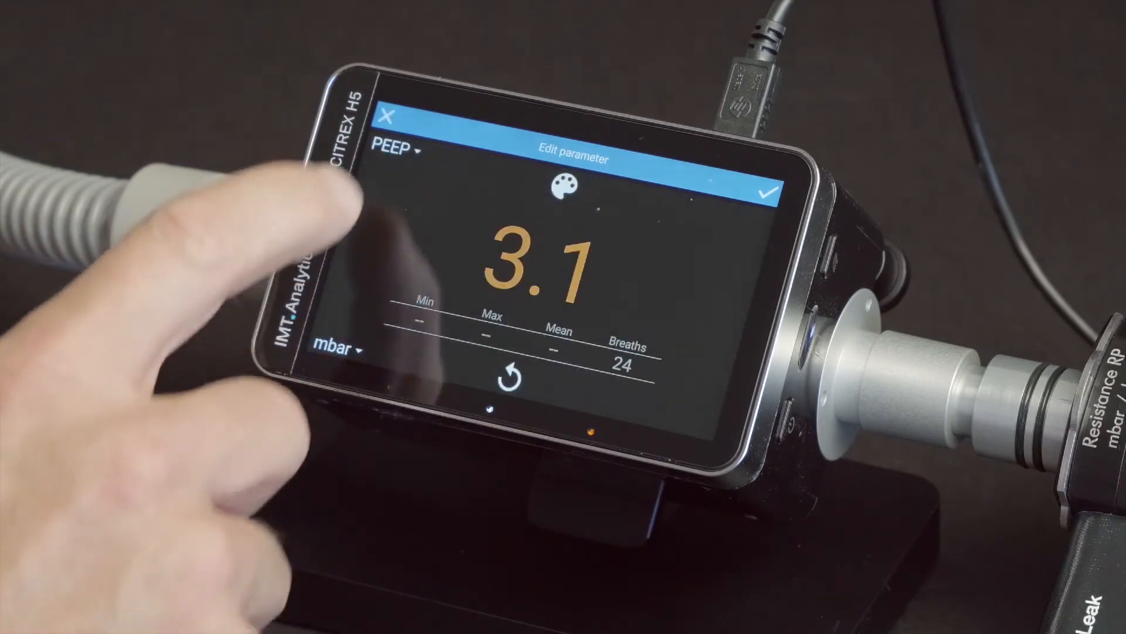
Step: Change the edited tile from PEEP to minute volume Ve and open its gas type choices
{"action": "left_click", "coordinate": [394, 150]}
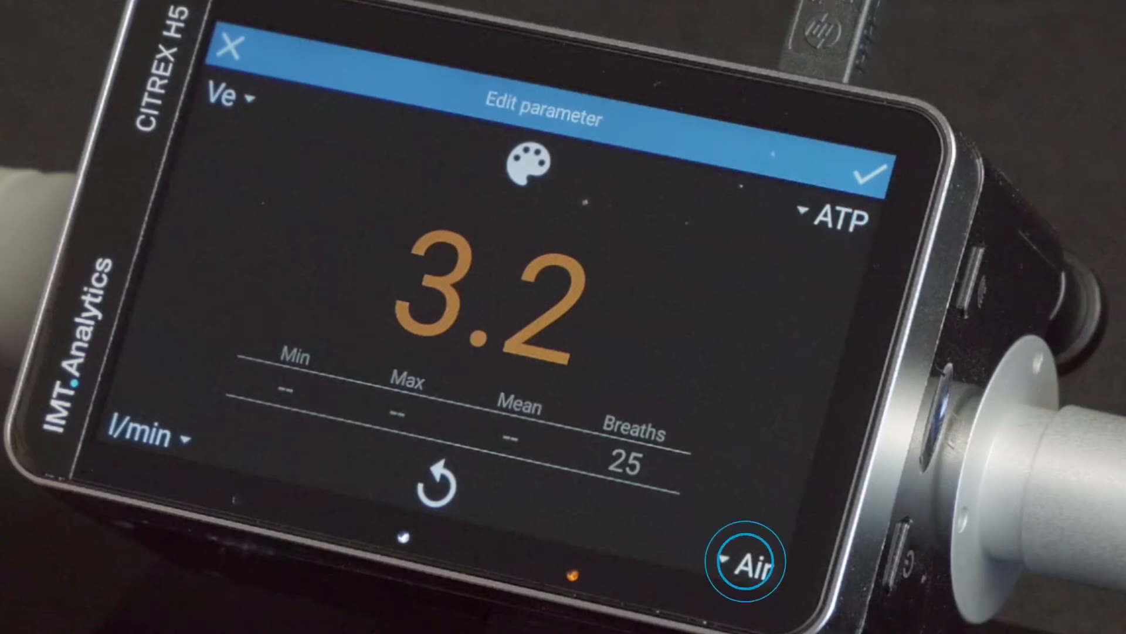
{"action": "left_click", "coordinate": [746, 561]}
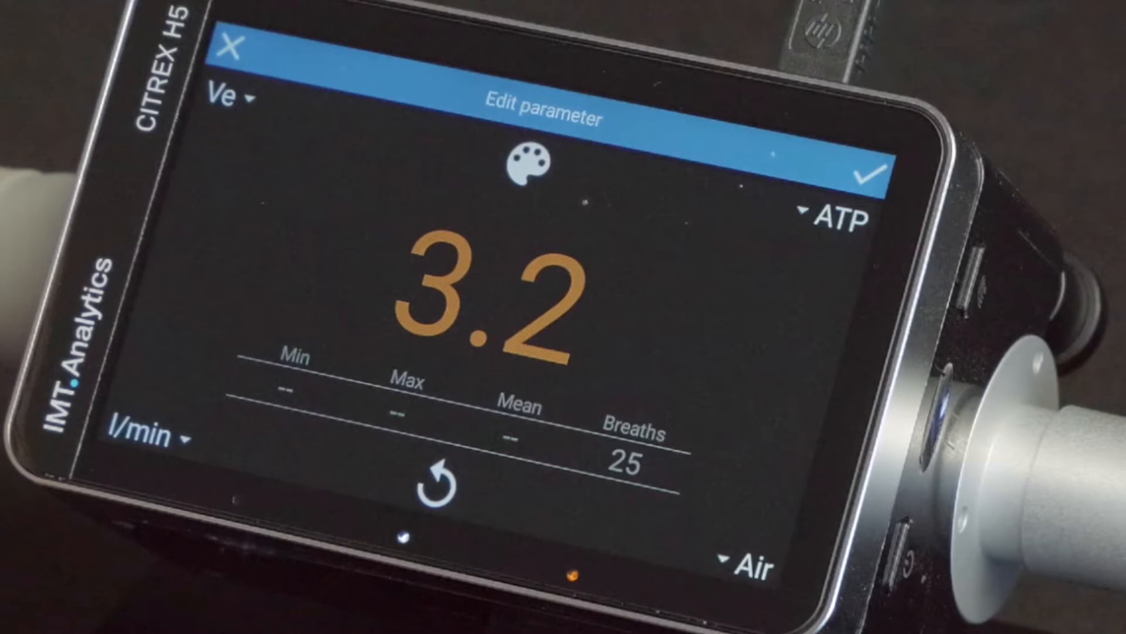
{"action": "left_click", "coordinate": [141, 428]}
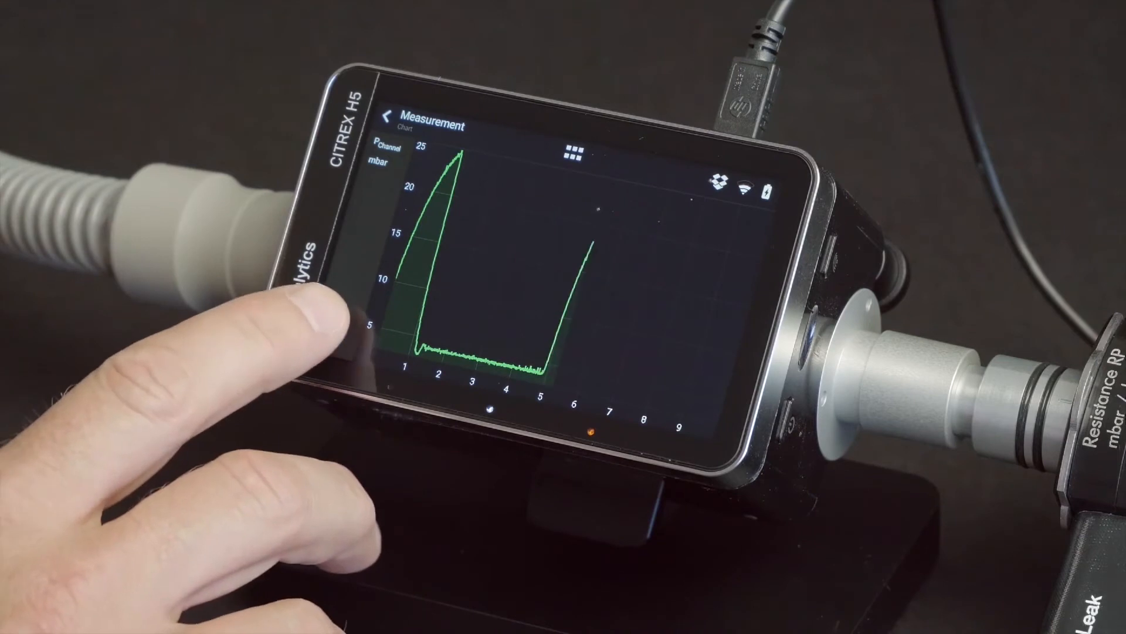
Step: Display the pressure curve in mbar as a full-screen Measurement chart
{"action": "left_click", "coordinate": [560, 302]}
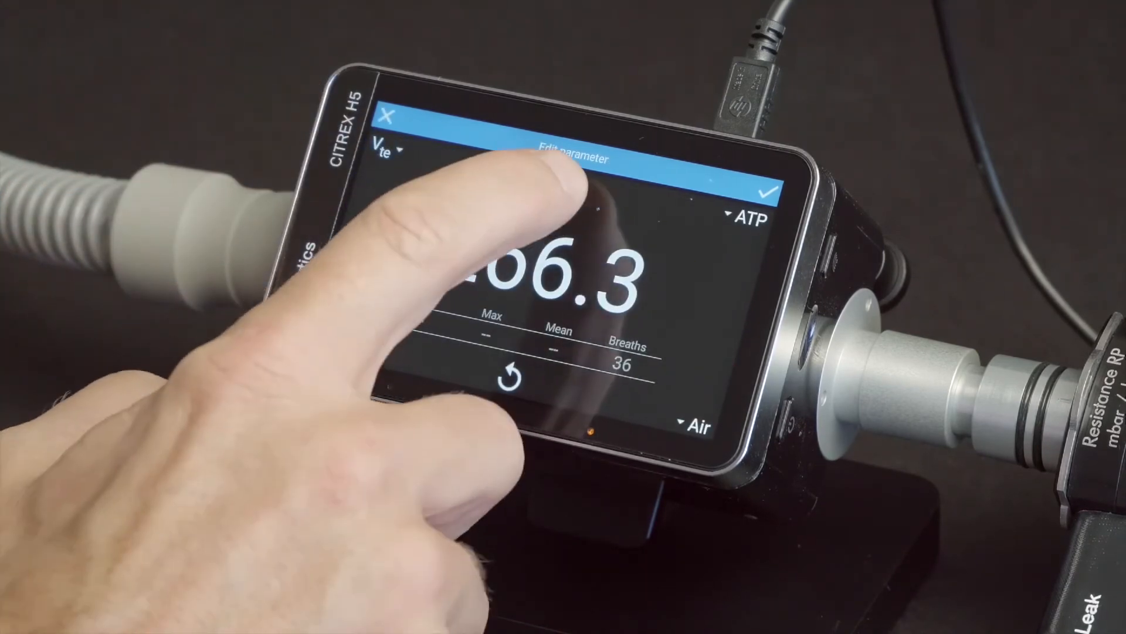
Step: Open the colour list (Green through White) for the Vte tile
{"action": "left_click", "coordinate": [546, 157]}
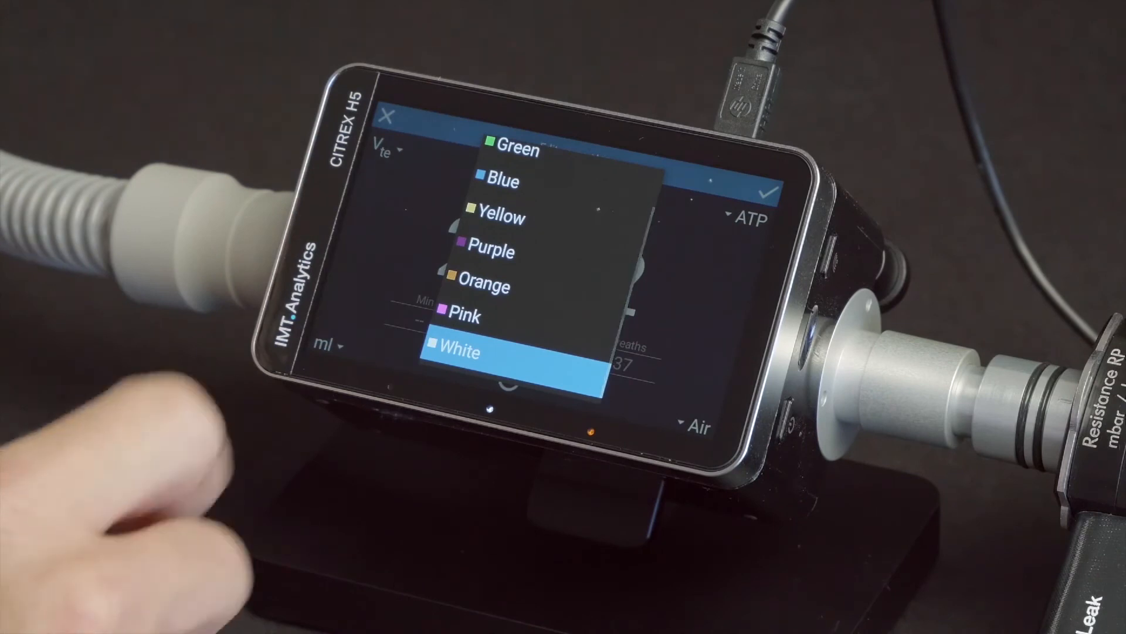